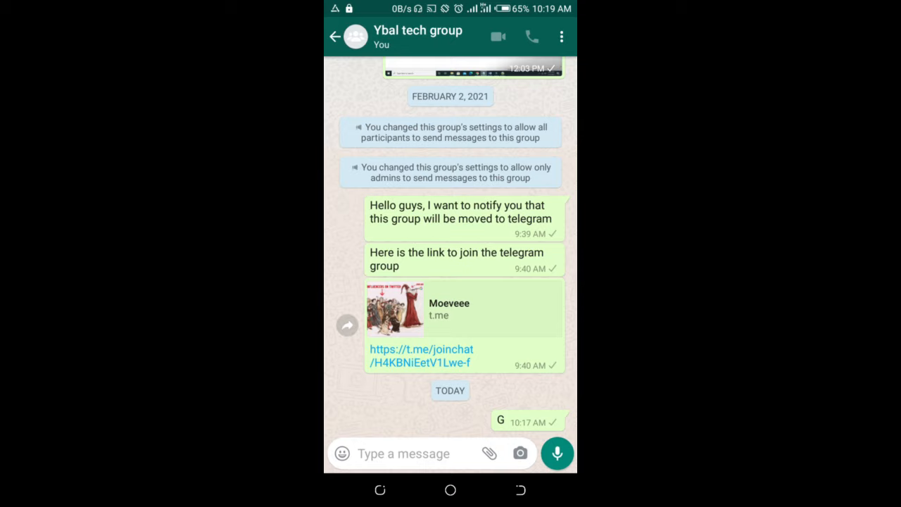
Open the attachment options from the paperclip in the Ybal tech group chat.
click(489, 454)
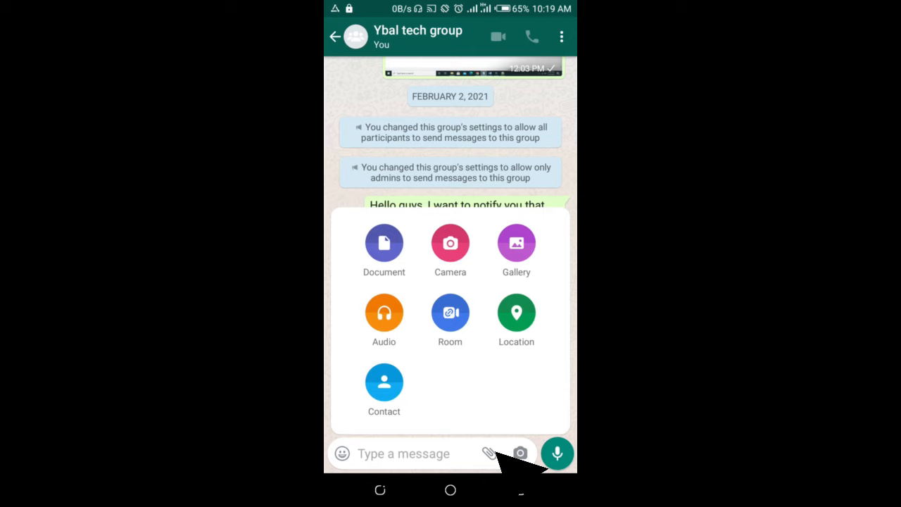
Choose Document as the attachment type to bring up the file picker.
click(384, 243)
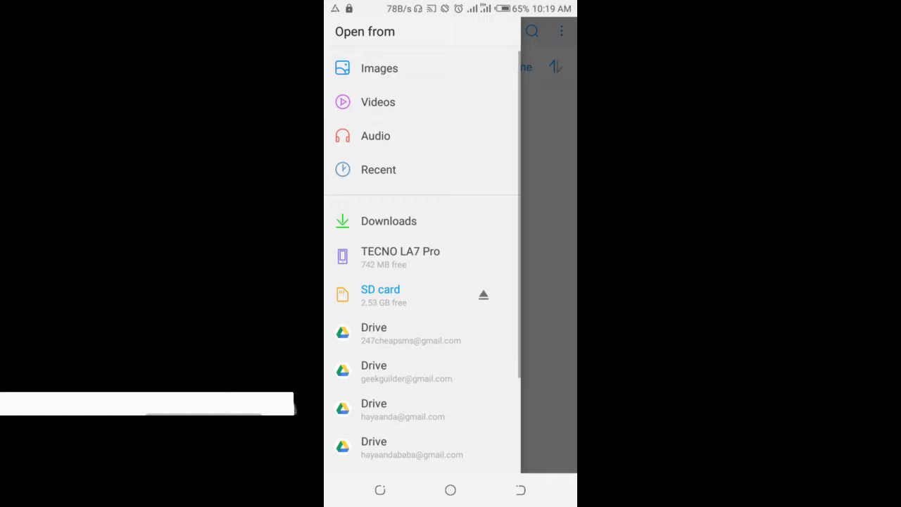
click(379, 68)
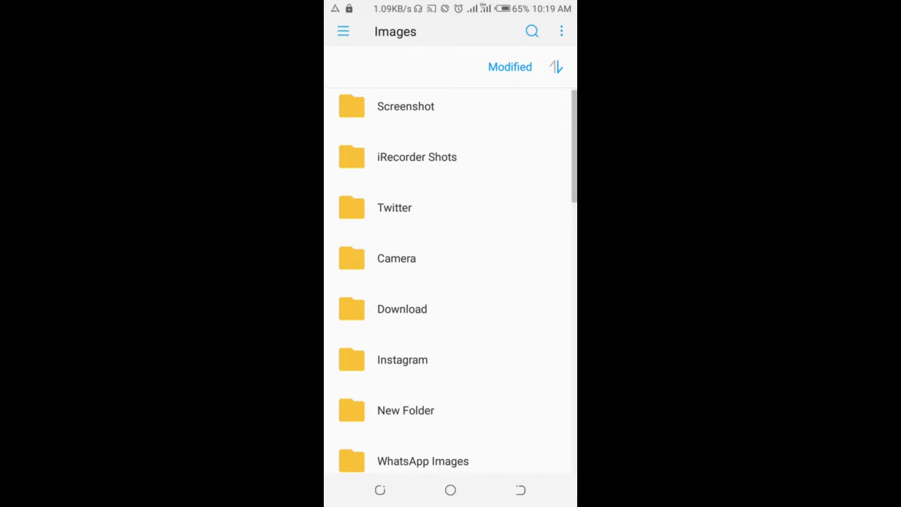
scroll(down, 3)
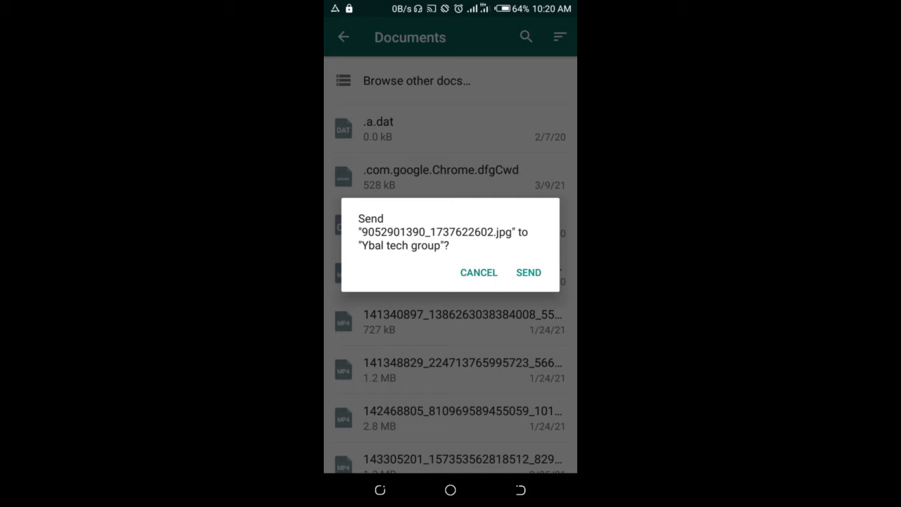
click(528, 273)
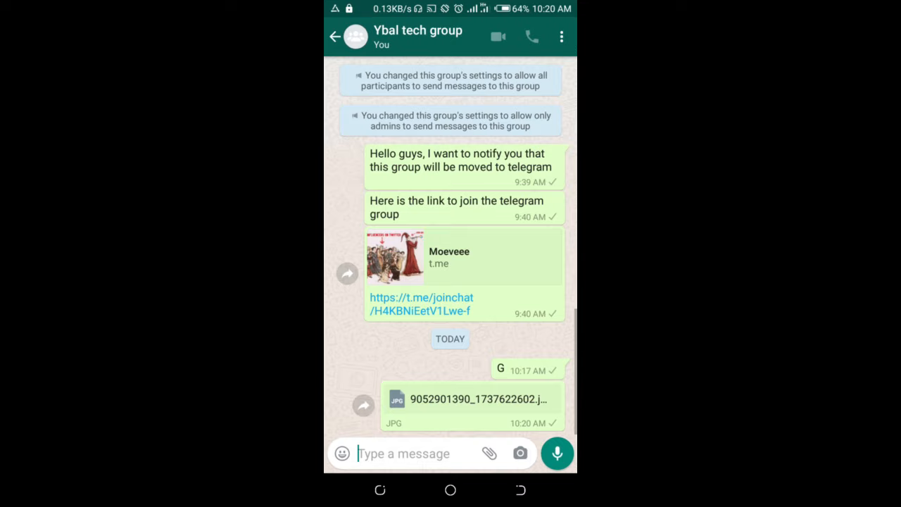